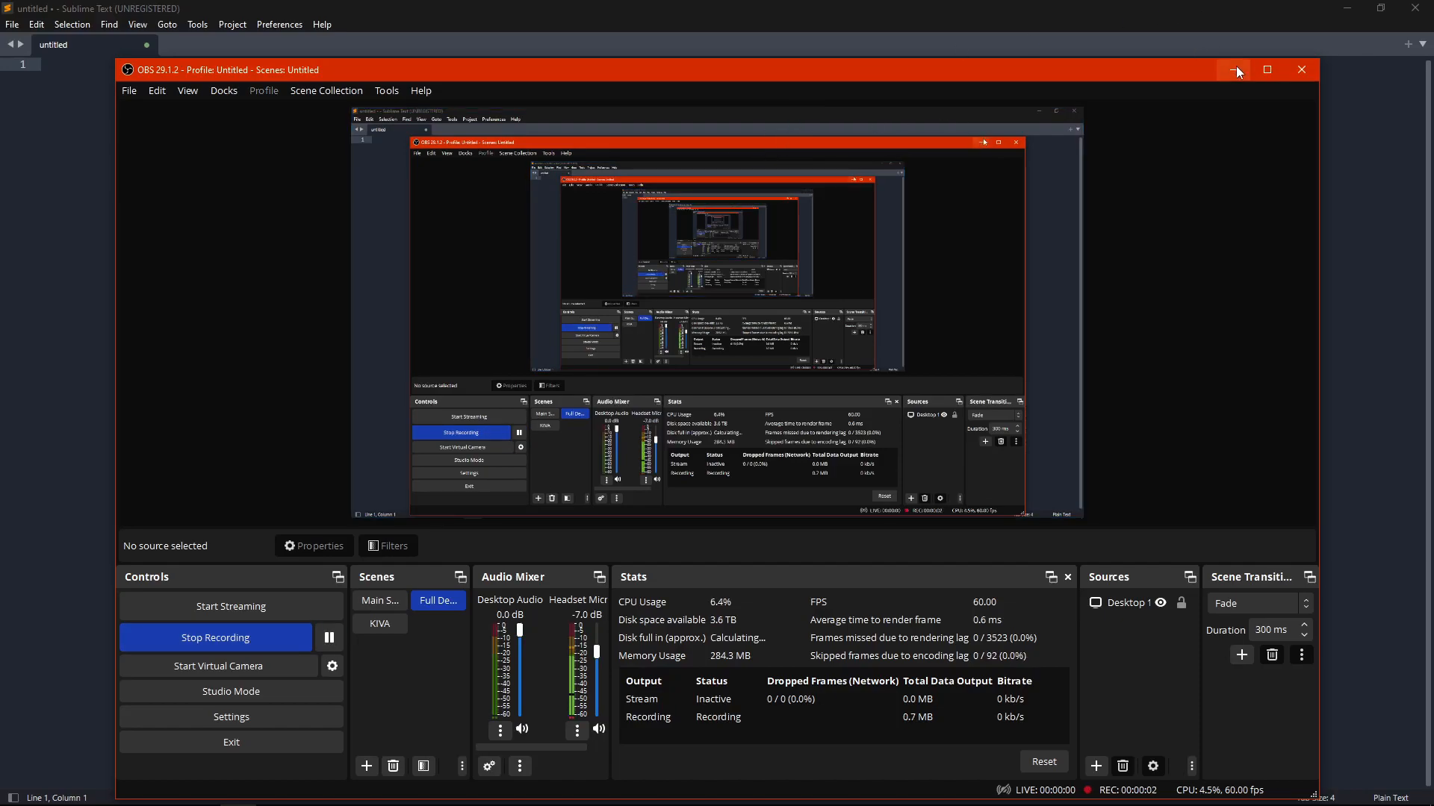
Step: Search the command palette for 'install package control'
{"action": "left_click", "coordinate": [1233, 70]}
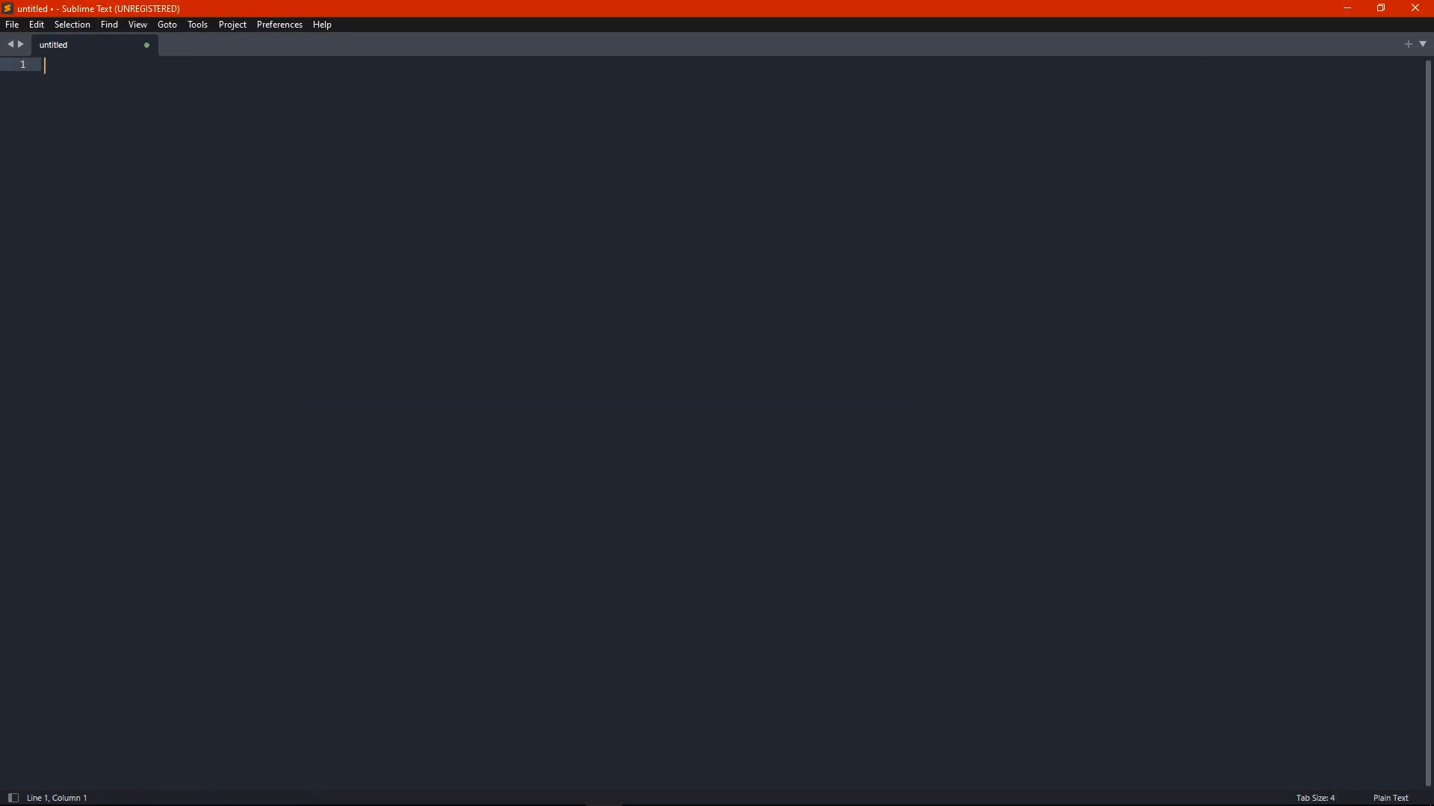
{"action": "type", "text": "install package cont"}
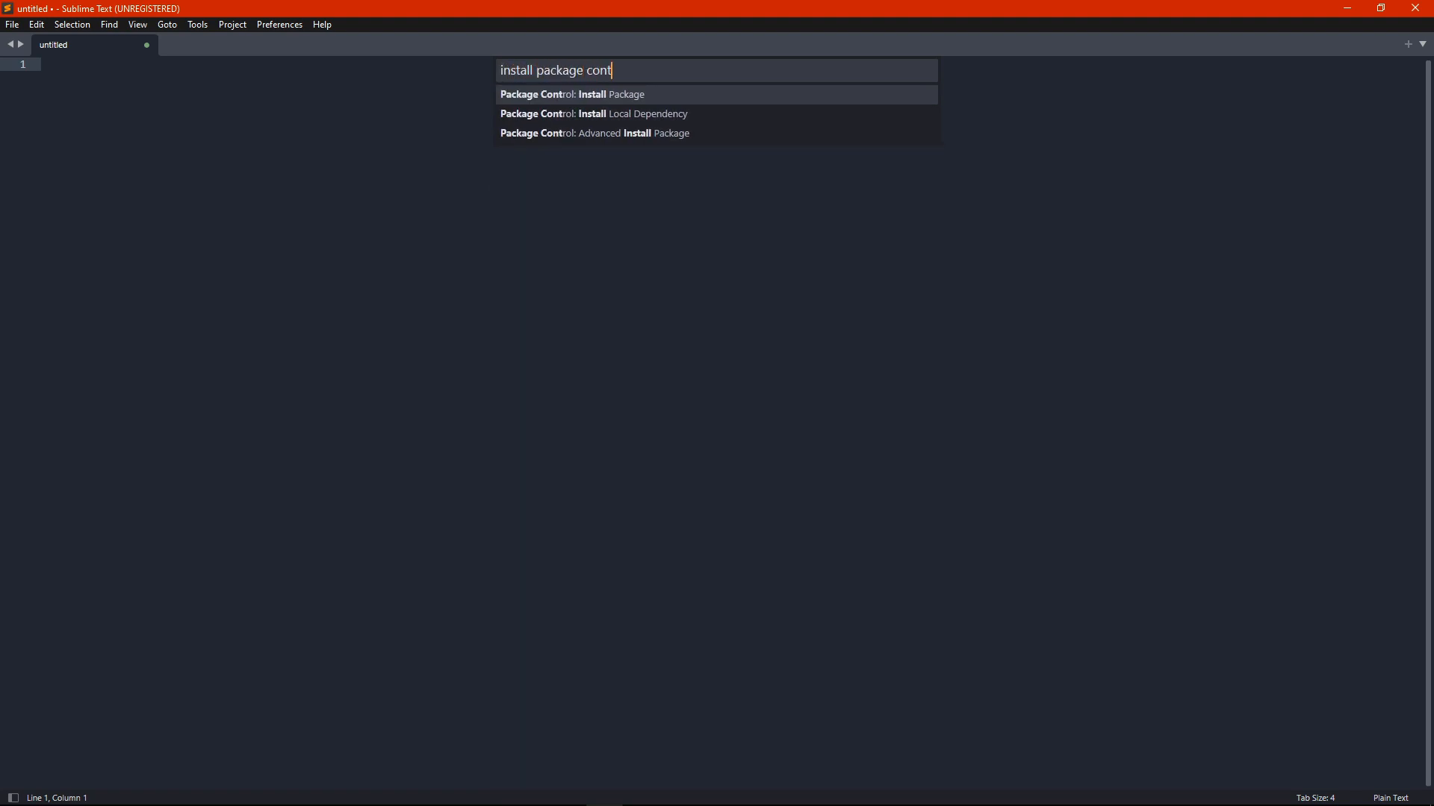
{"action": "type", "text": "rol"}
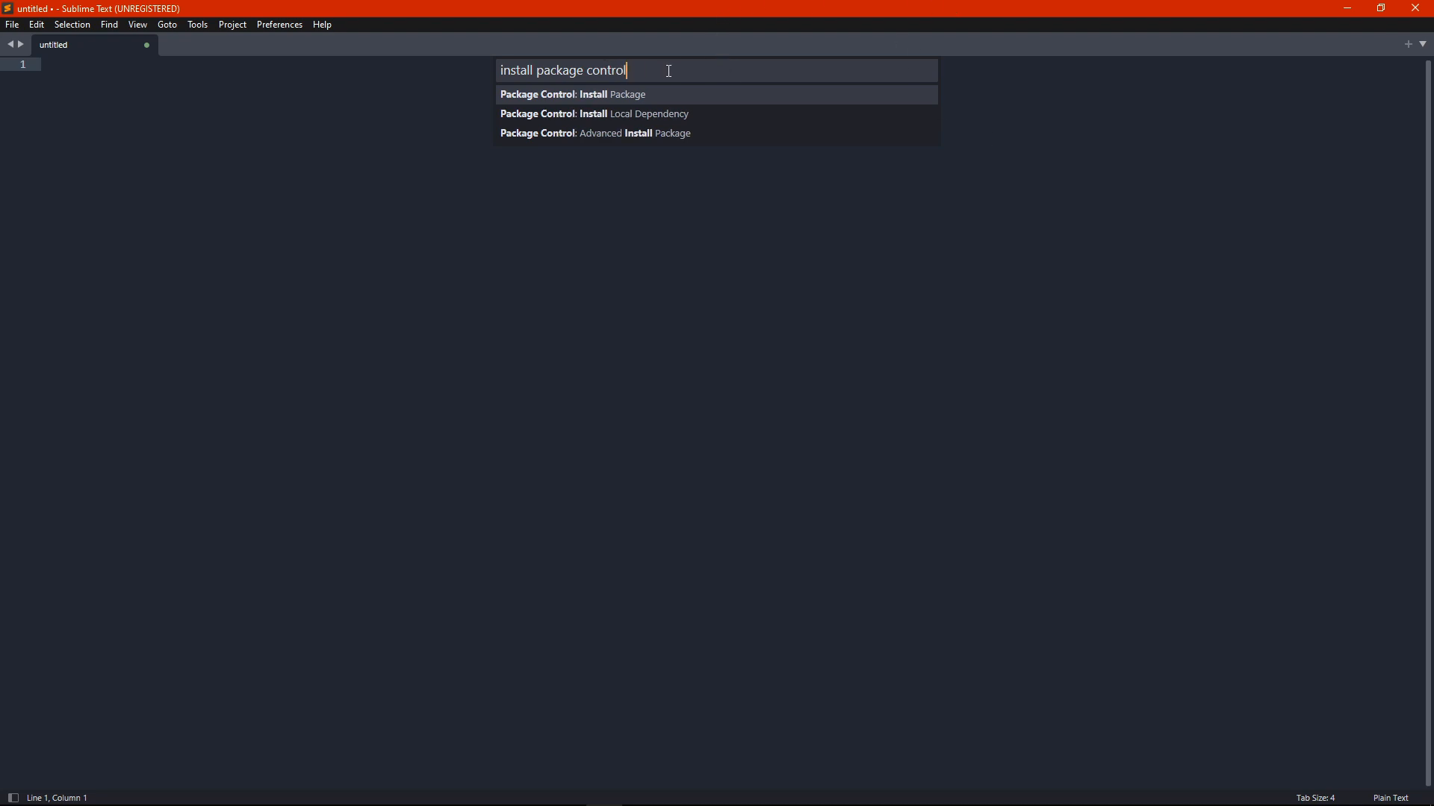
{"action": "mouse_move", "coordinate": [596, 70]}
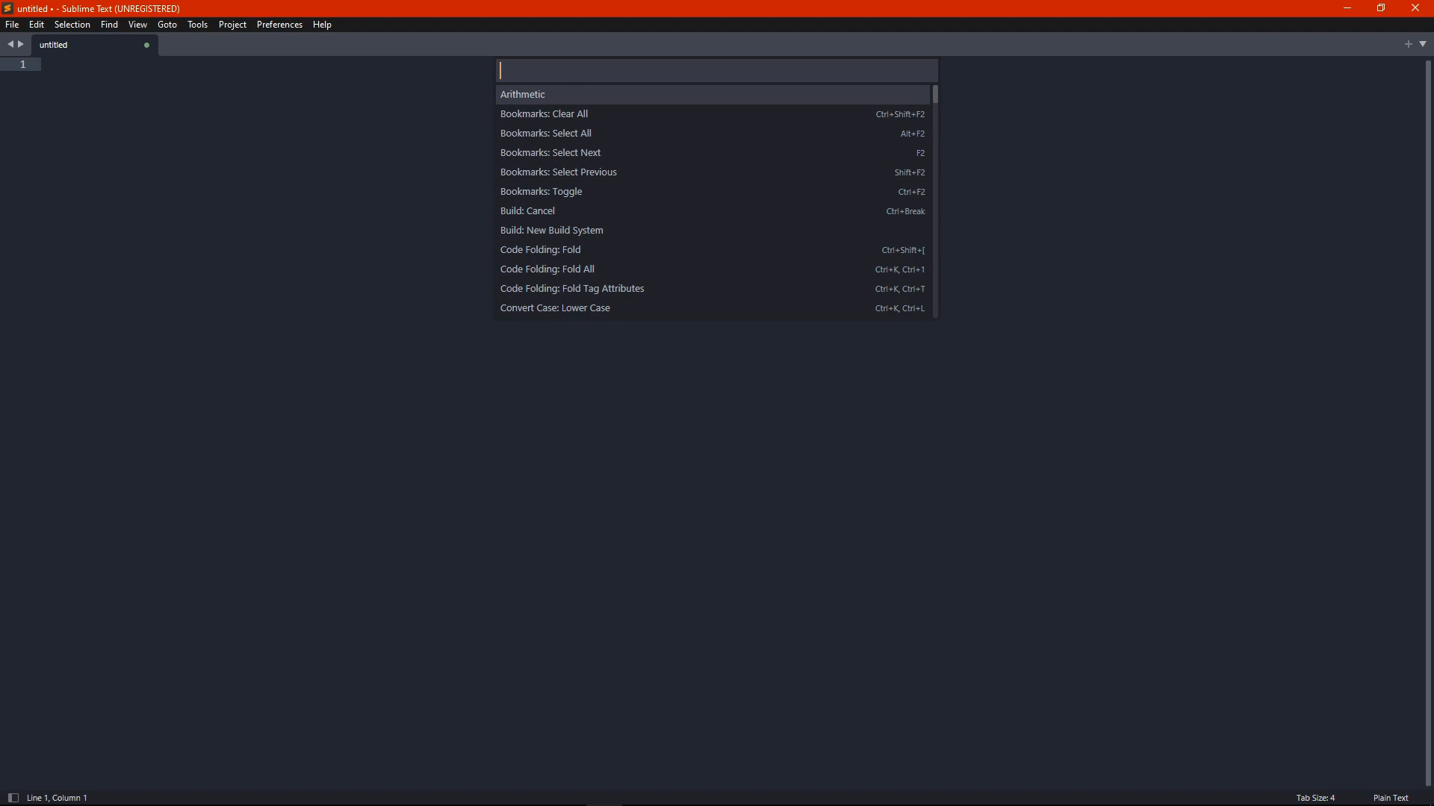
Step: Run 'Package Control: Install Package' and filter the package list by 'gmod'
{"action": "type", "text": "install"}
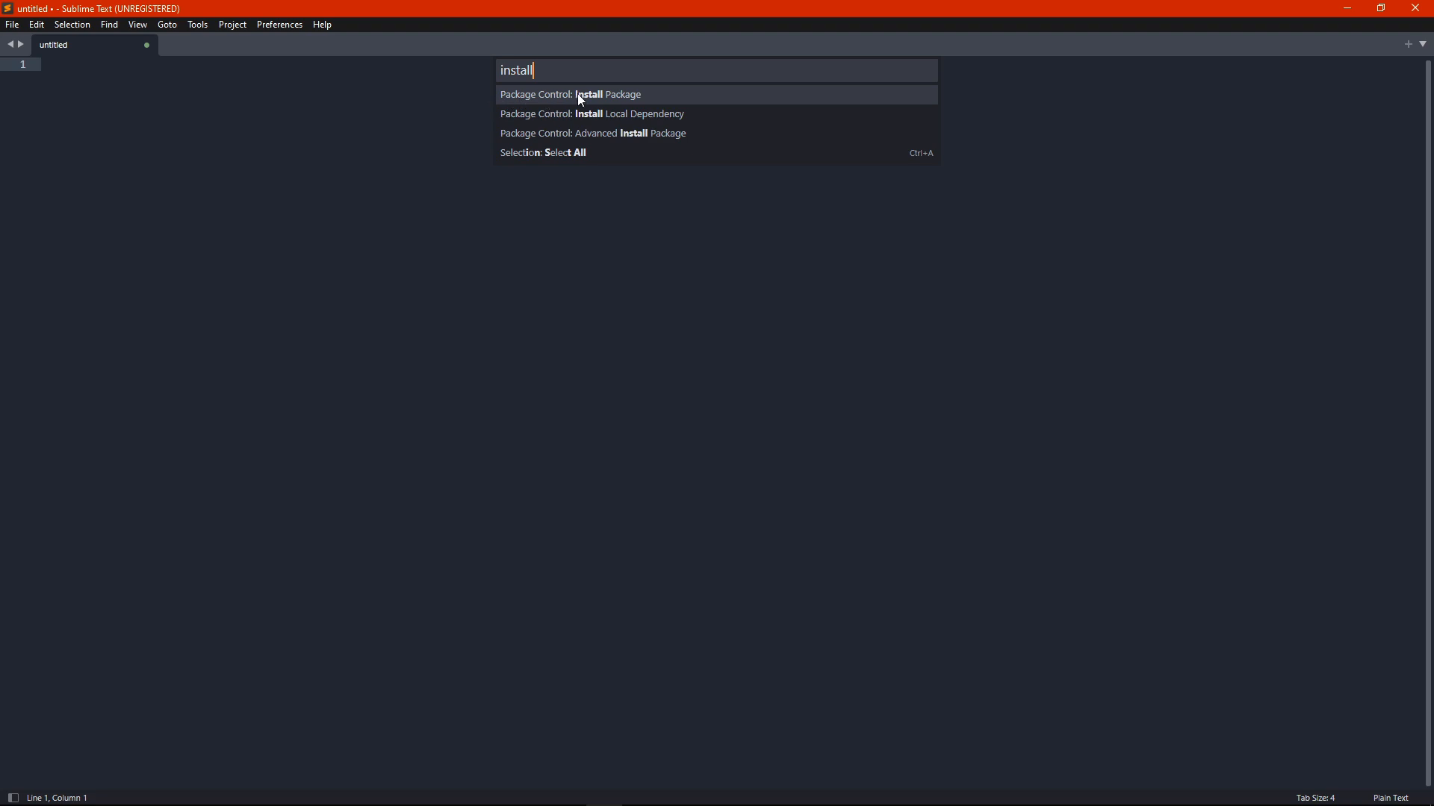
{"action": "left_click", "coordinate": [570, 95]}
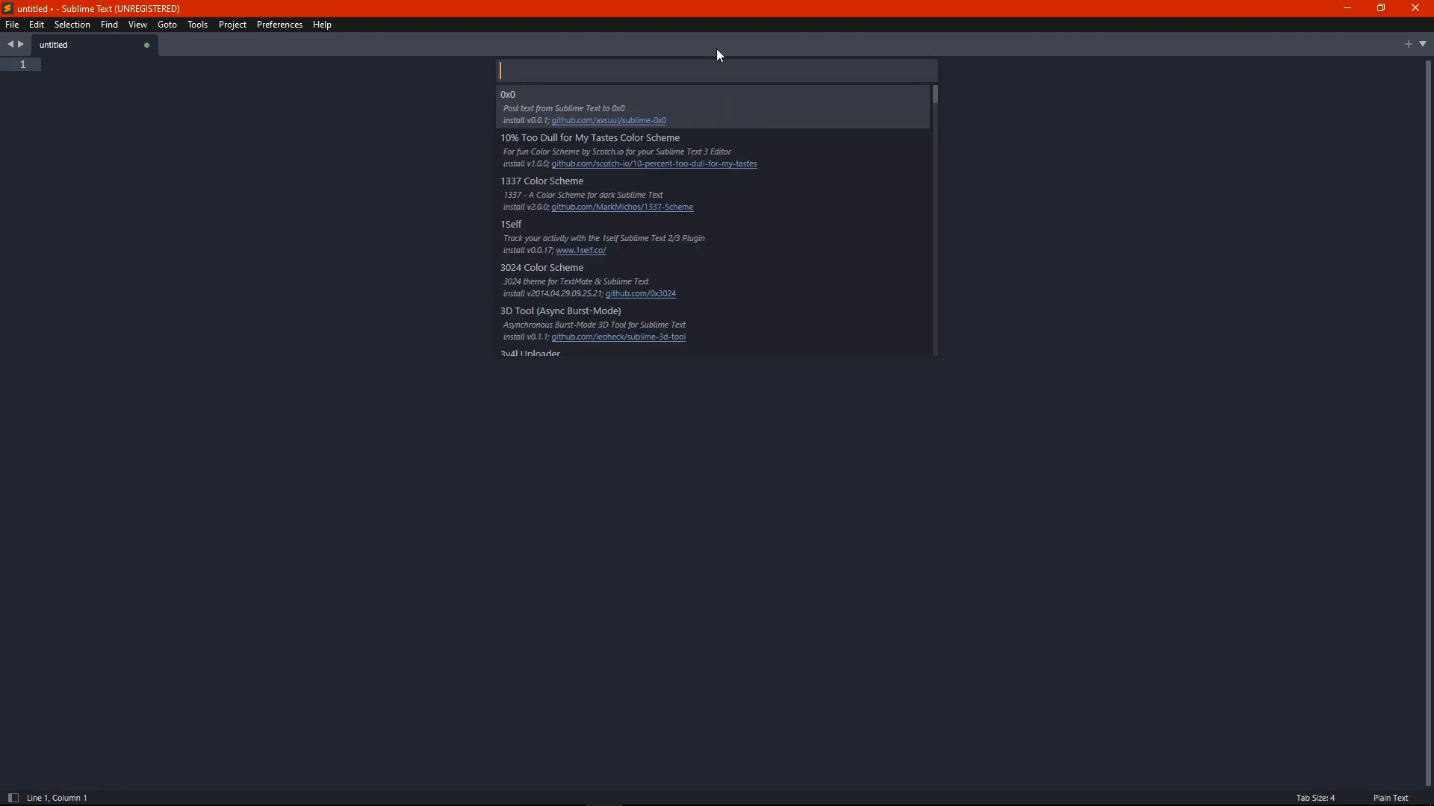
{"action": "mouse_move", "coordinate": [661, 202]}
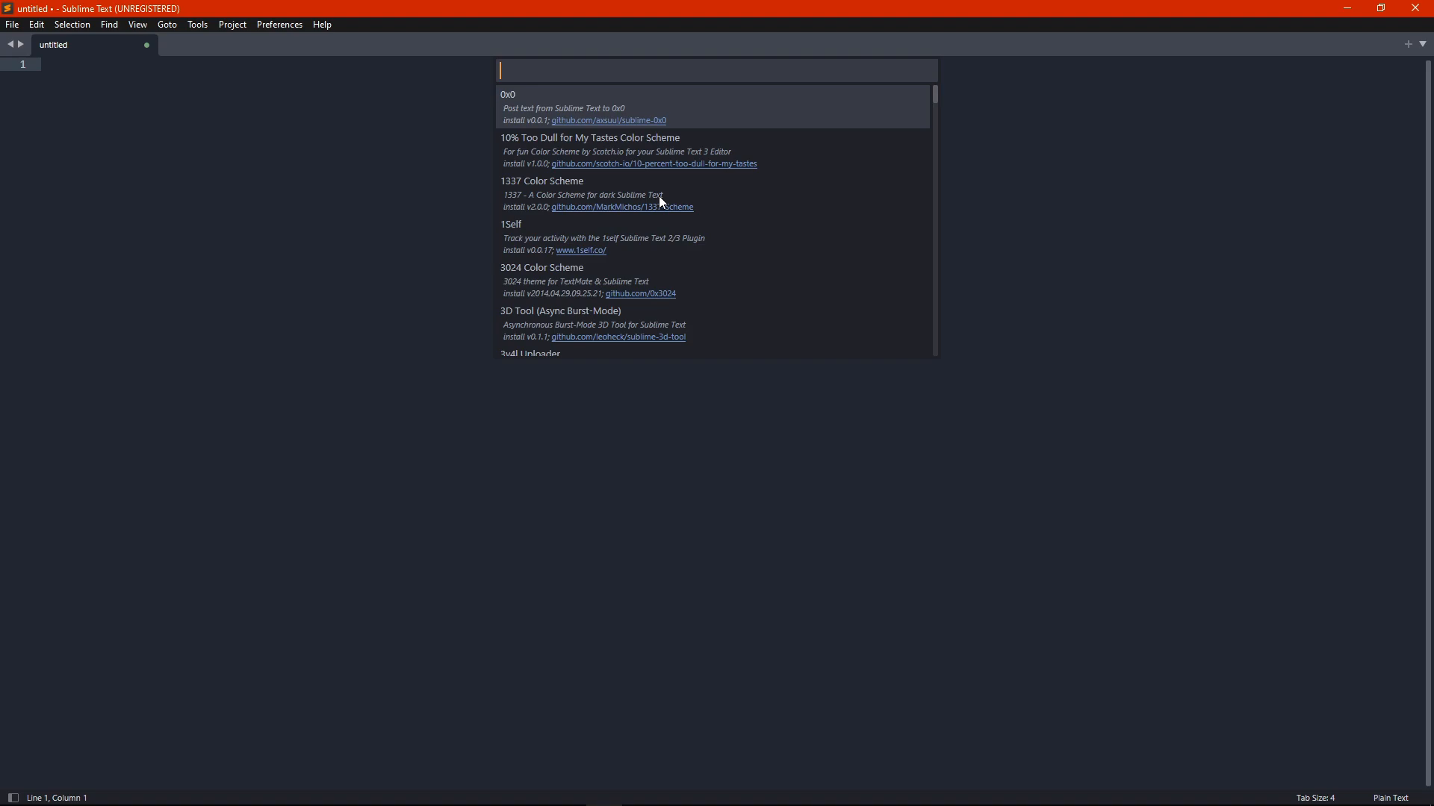
{"action": "type", "text": "gmod"}
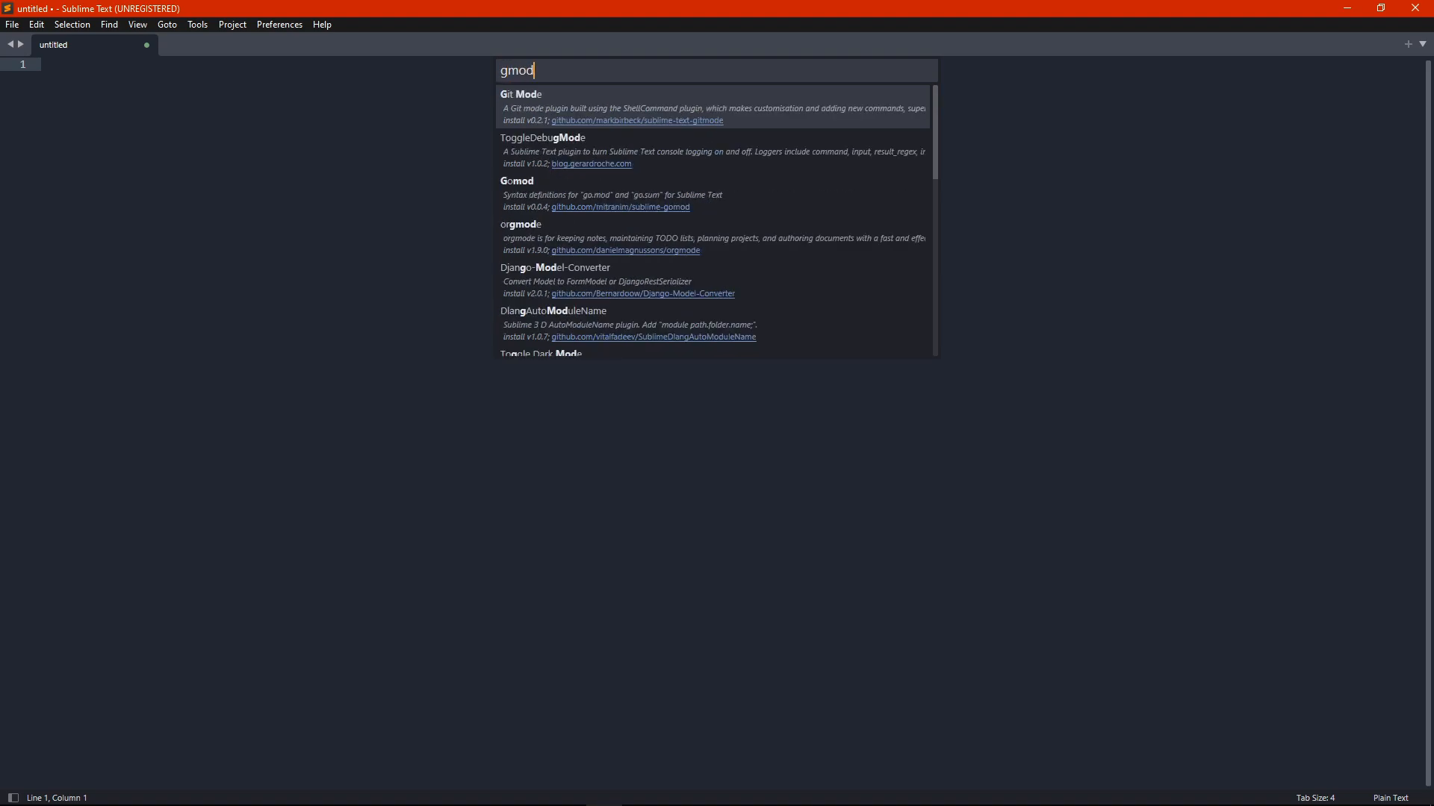
{"action": "key", "text": "BackSpace"}
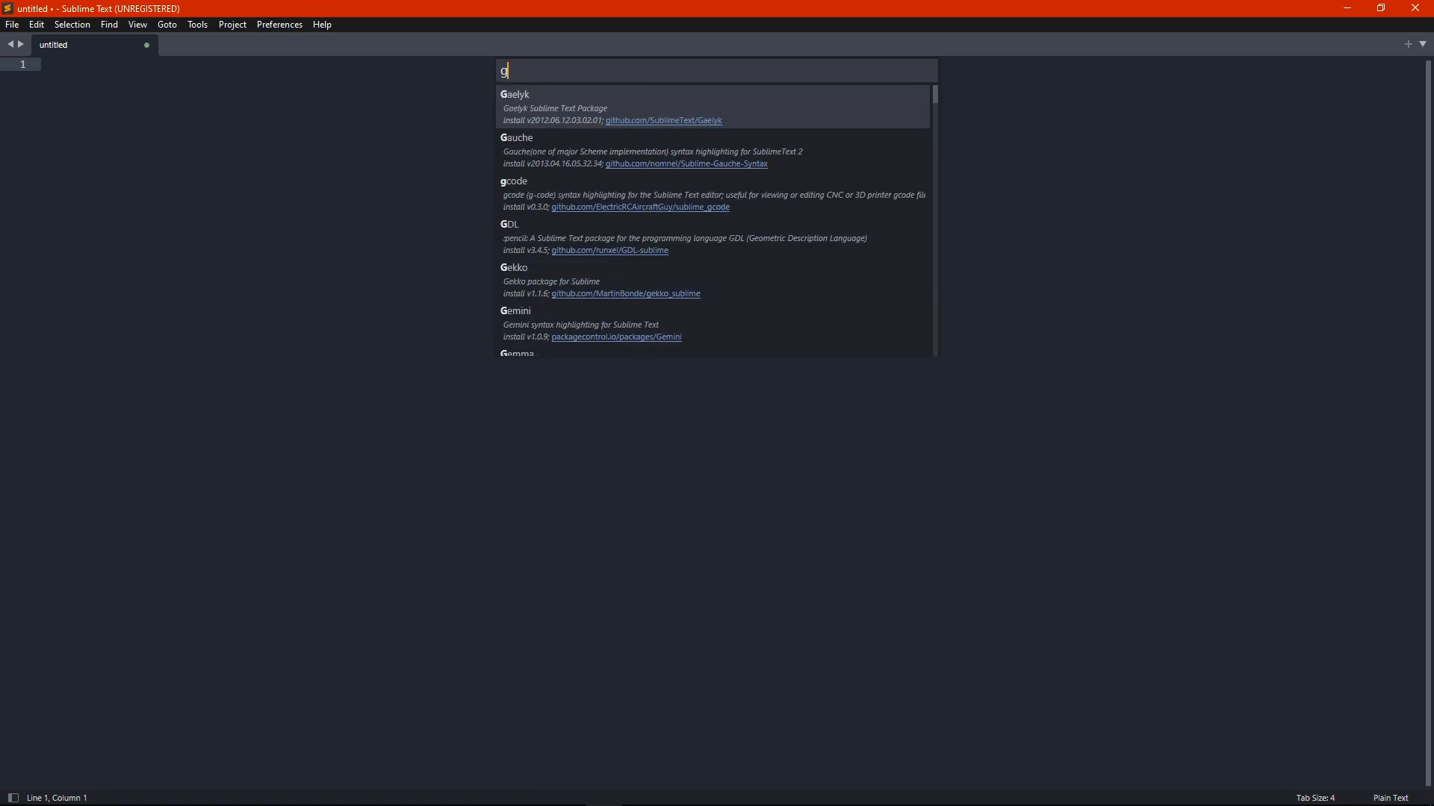
{"action": "type", "text": "mod"}
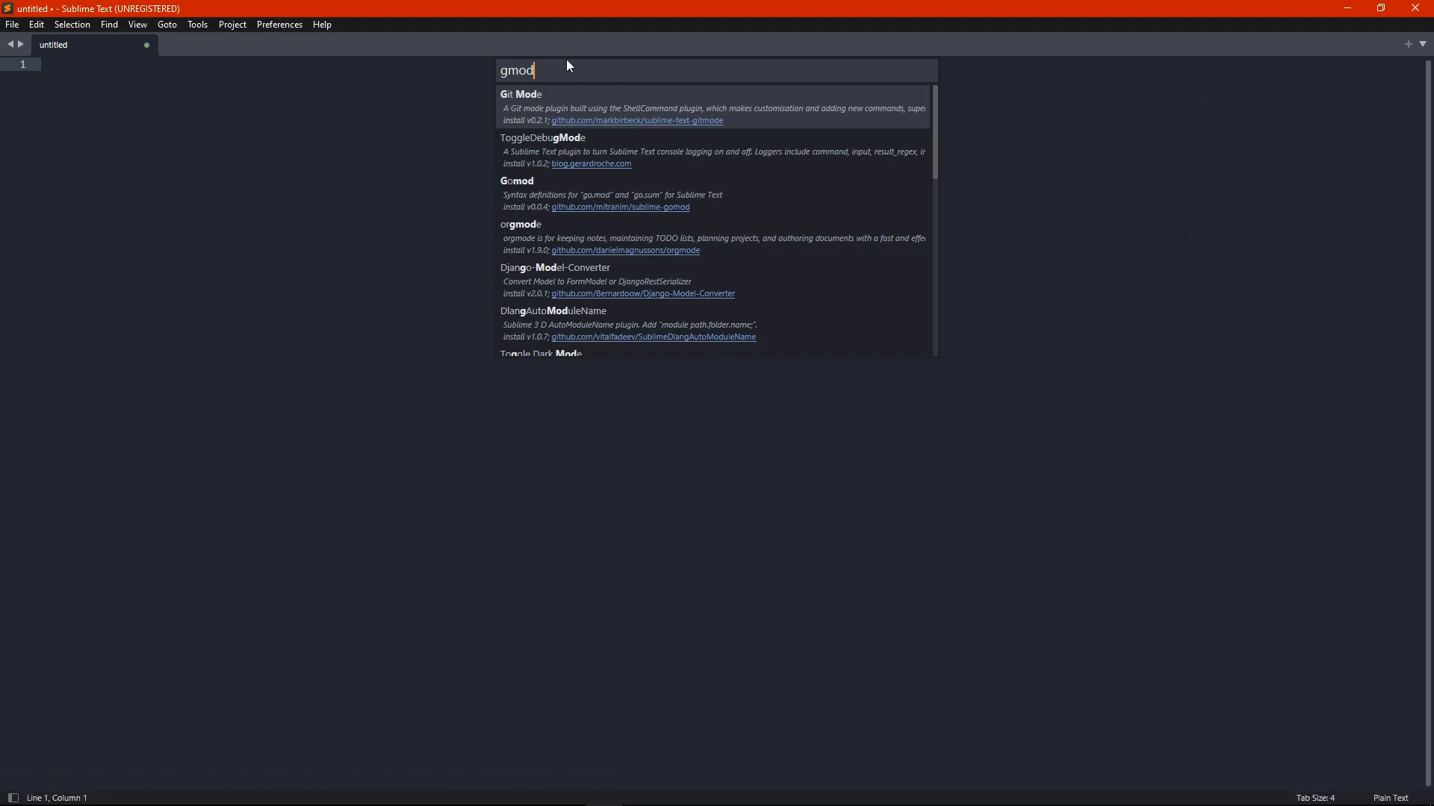
{"action": "mouse_move", "coordinate": [529, 95]}
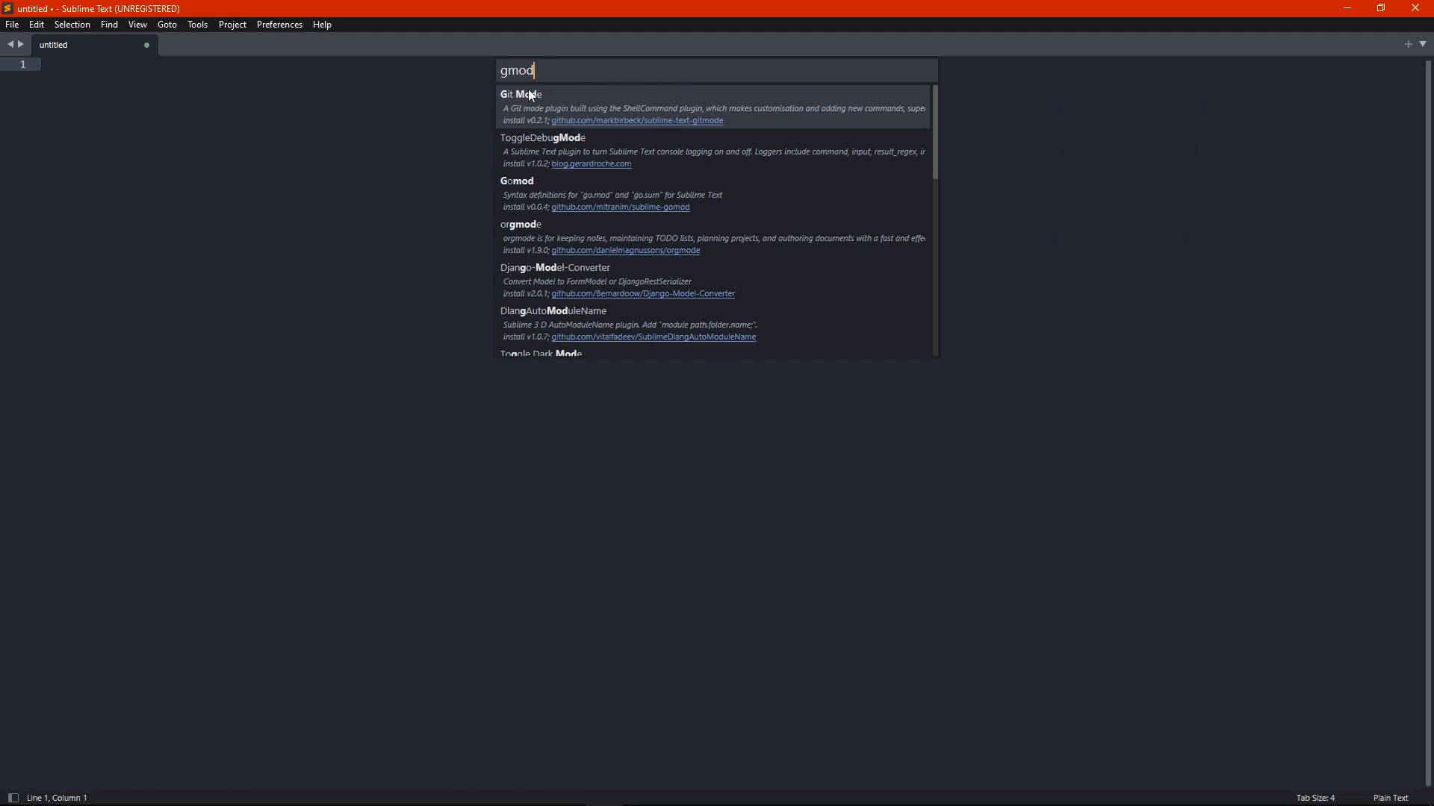
{"action": "mouse_move", "coordinate": [839, 781]}
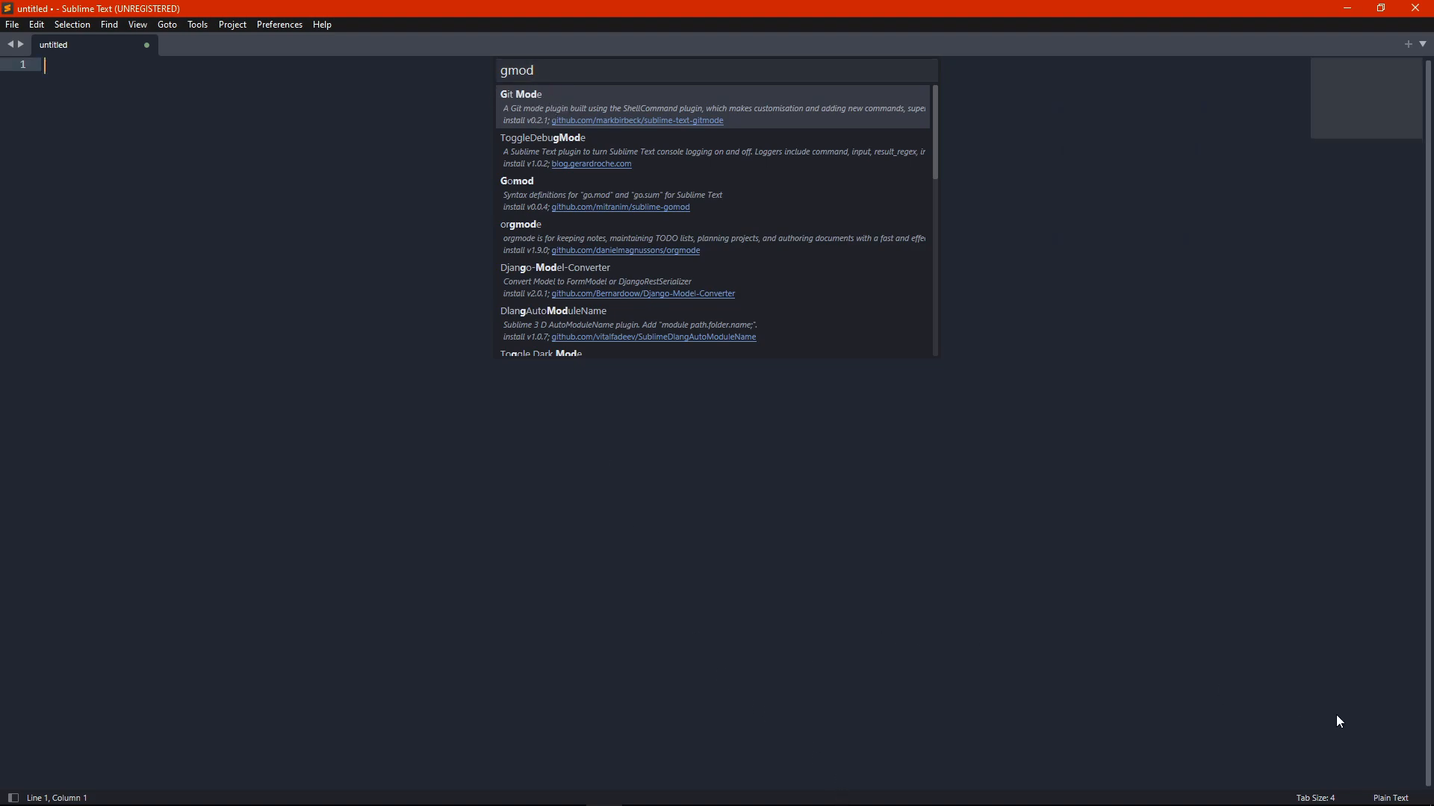
Step: Close the package list and switch the untitled file's syntax to Gmod Lua
{"action": "key", "text": "Escape"}
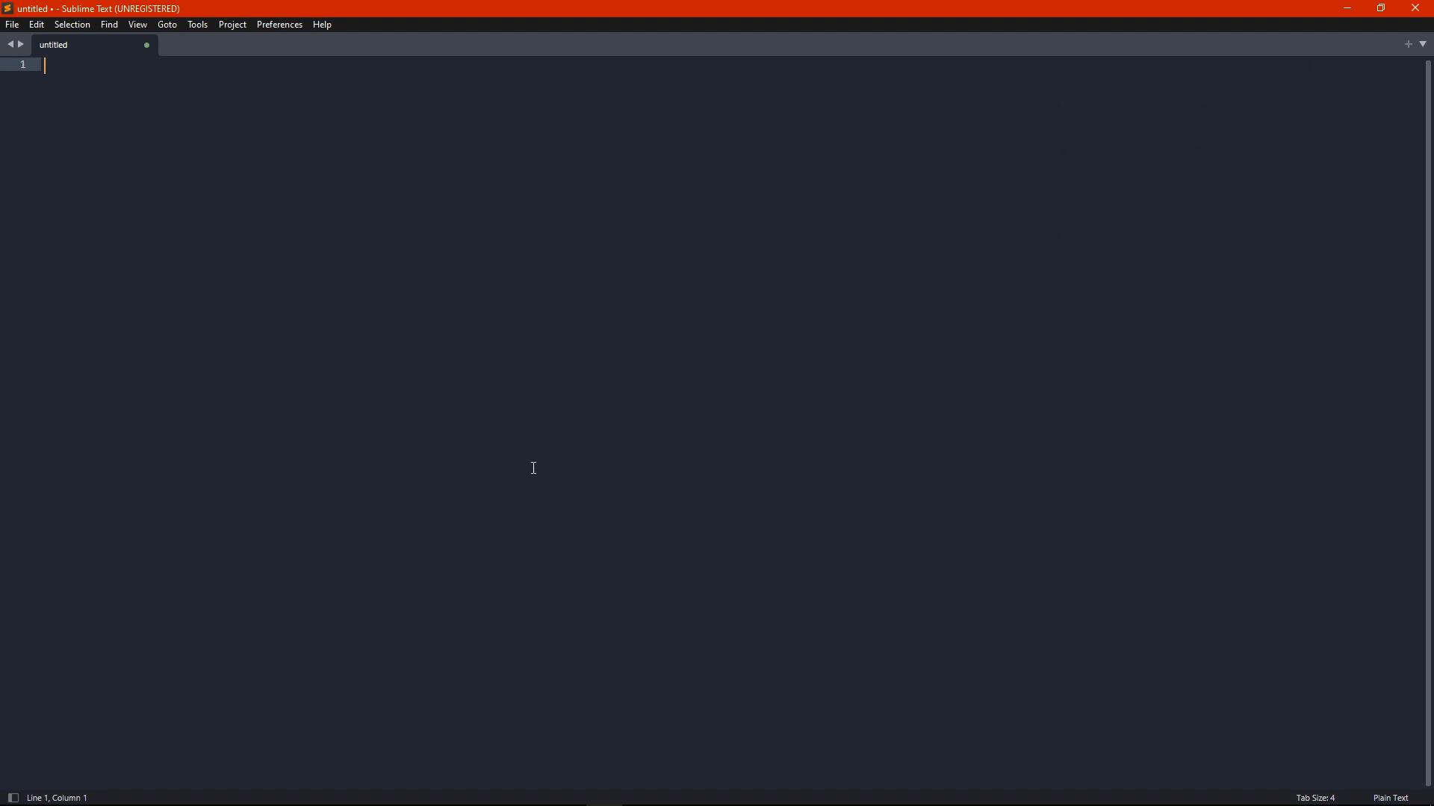
{"action": "mouse_move", "coordinate": [1254, 691]}
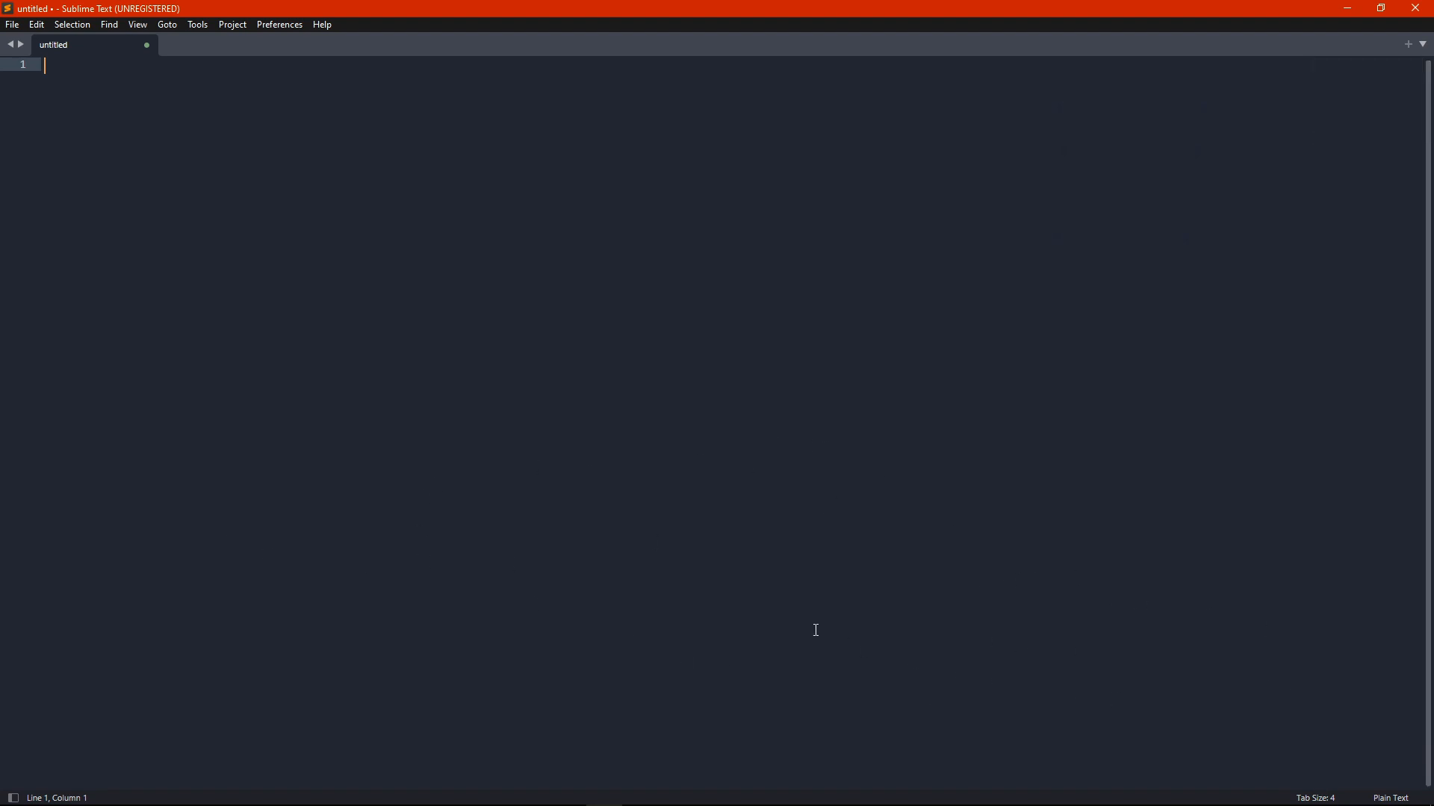
{"action": "mouse_move", "coordinate": [1426, 746]}
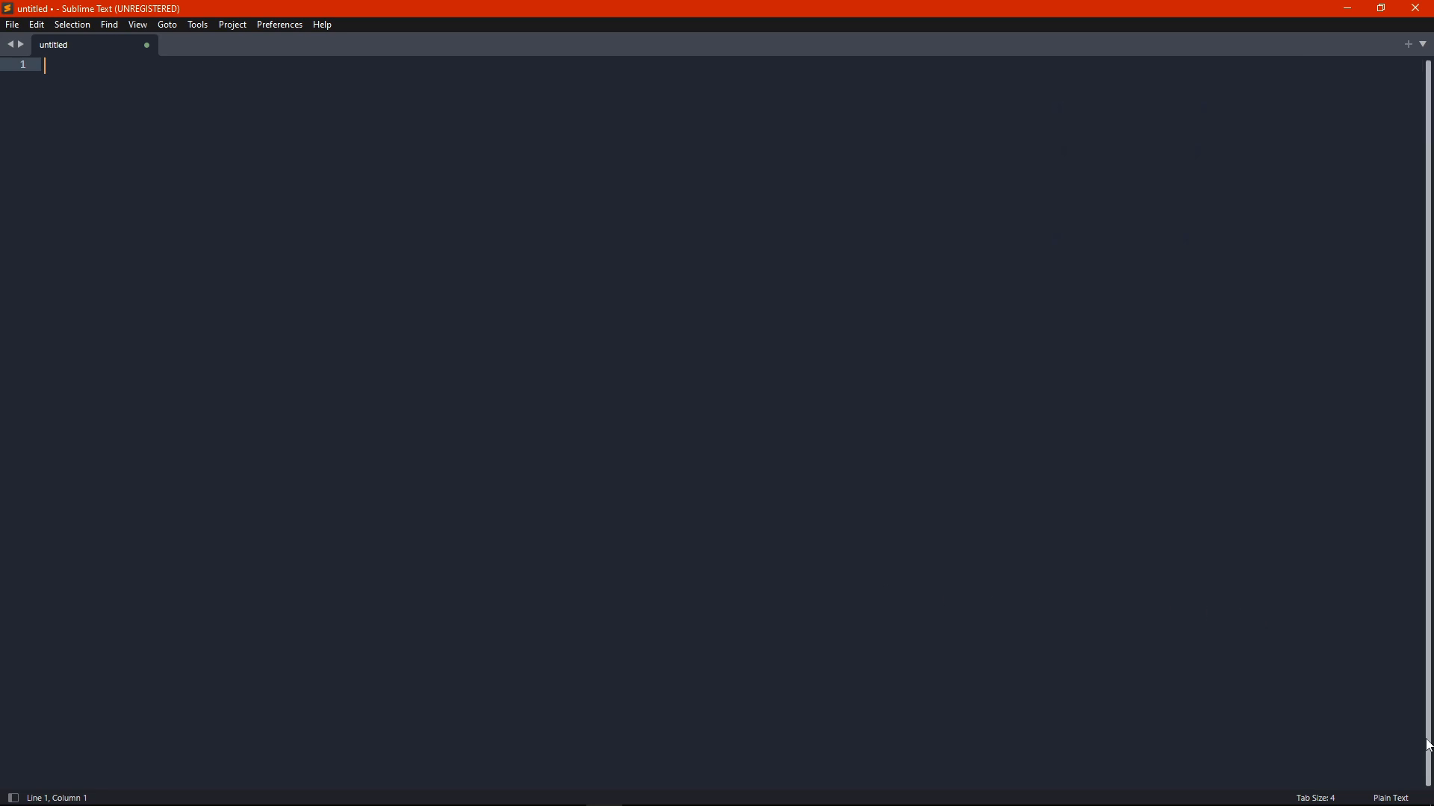
{"action": "left_click", "coordinate": [1389, 798]}
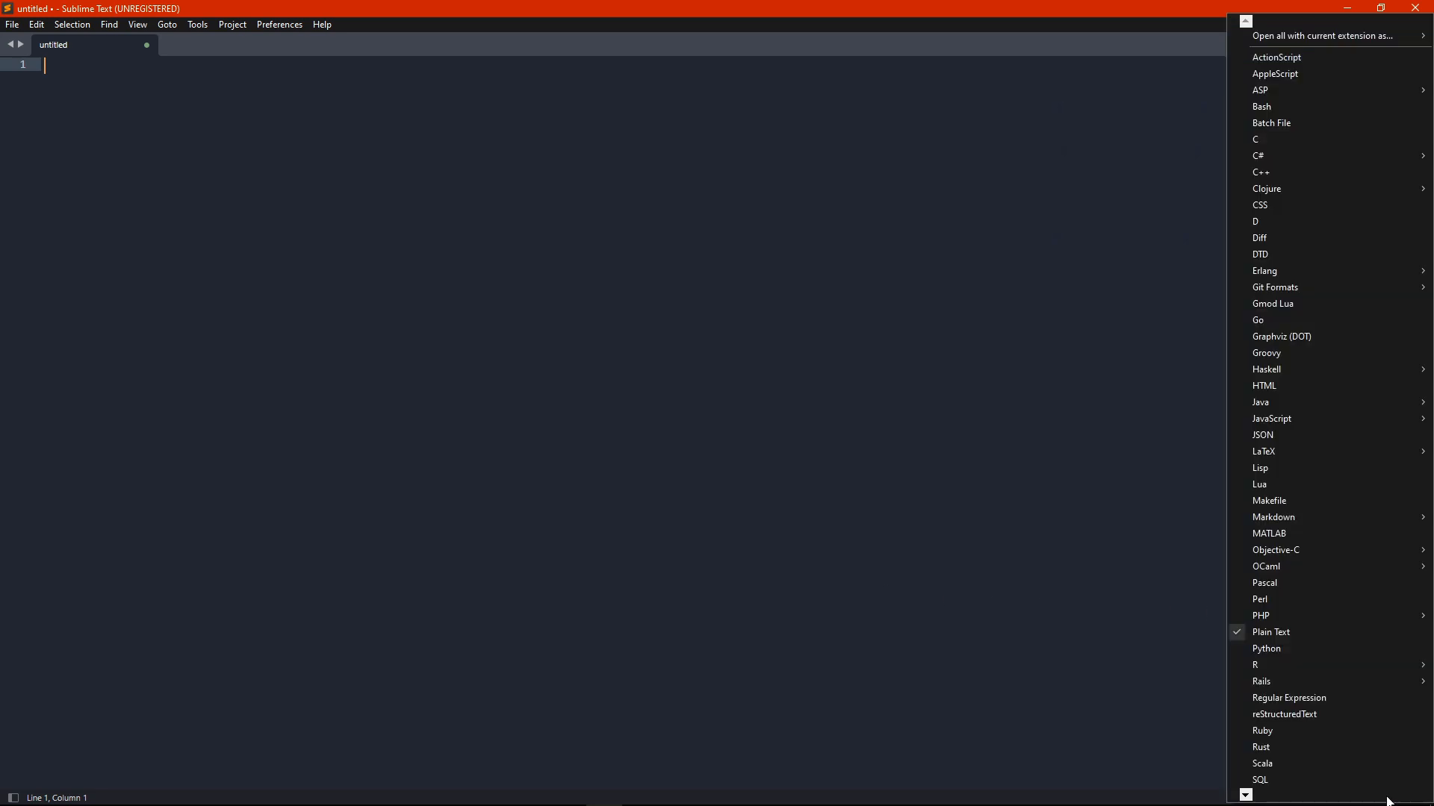
{"action": "mouse_move", "coordinate": [1284, 304]}
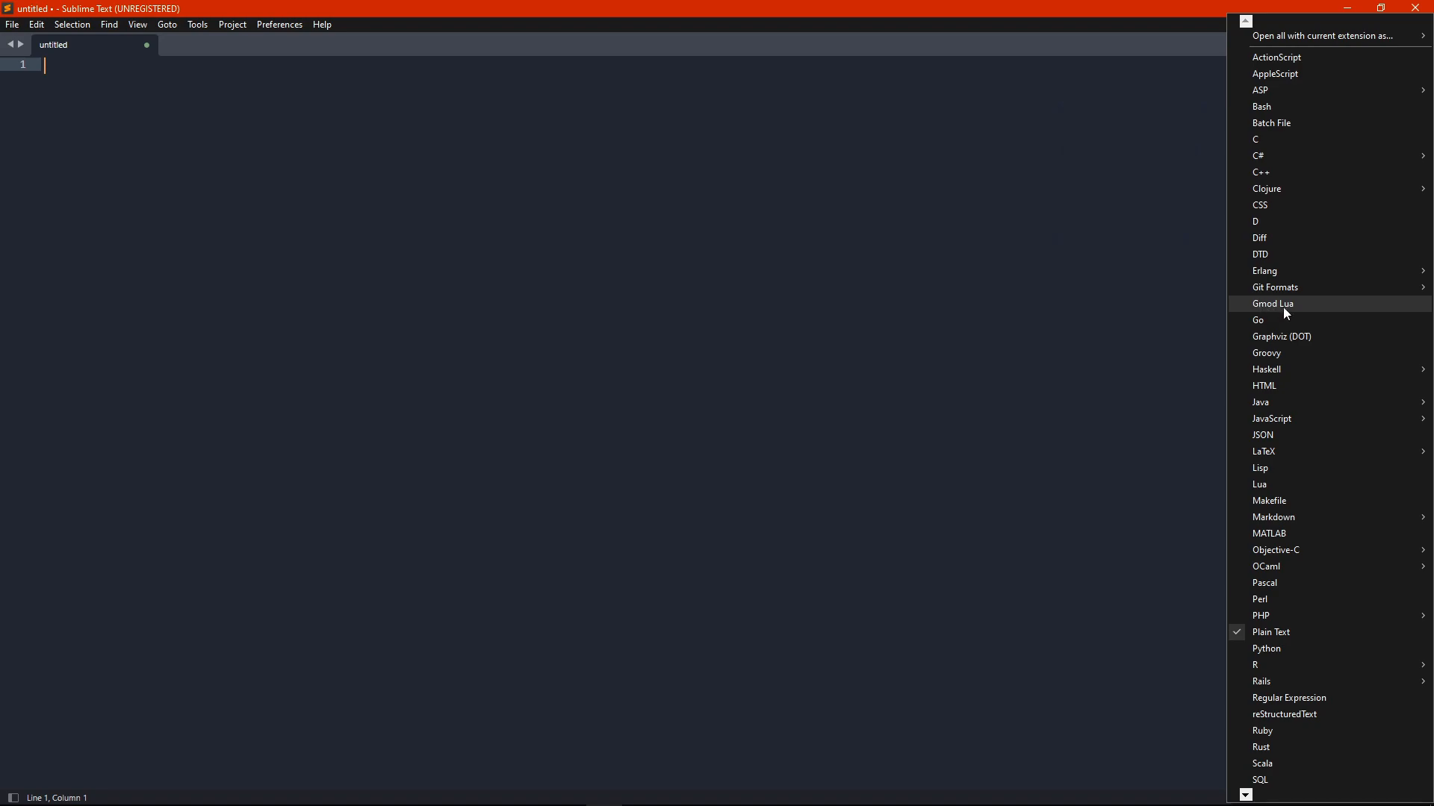
{"action": "left_click", "coordinate": [1272, 304]}
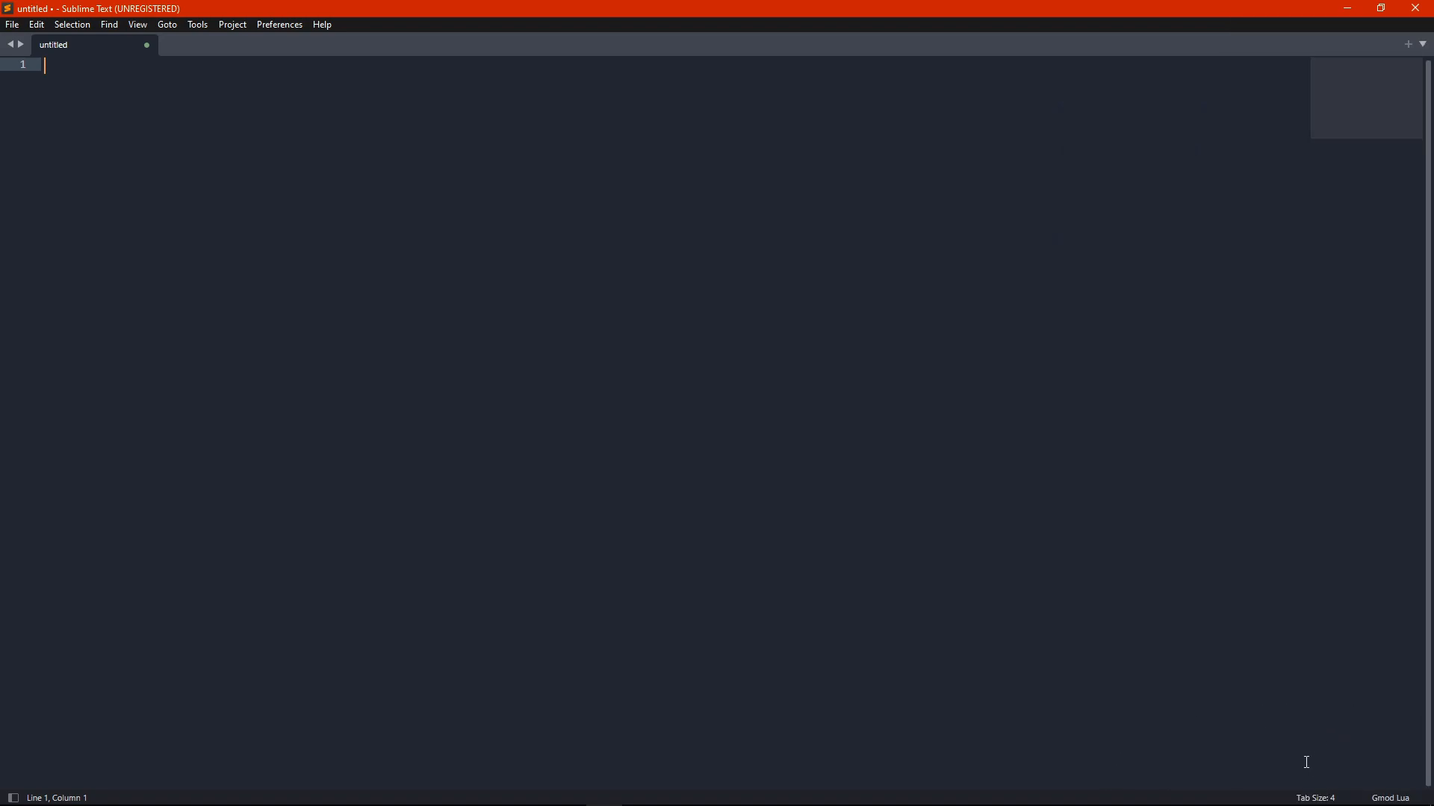
Step: Type 'HUD' on line 1 to bring up Gmod Lua autocomplete suggestions
{"action": "type", "text": "H)"}
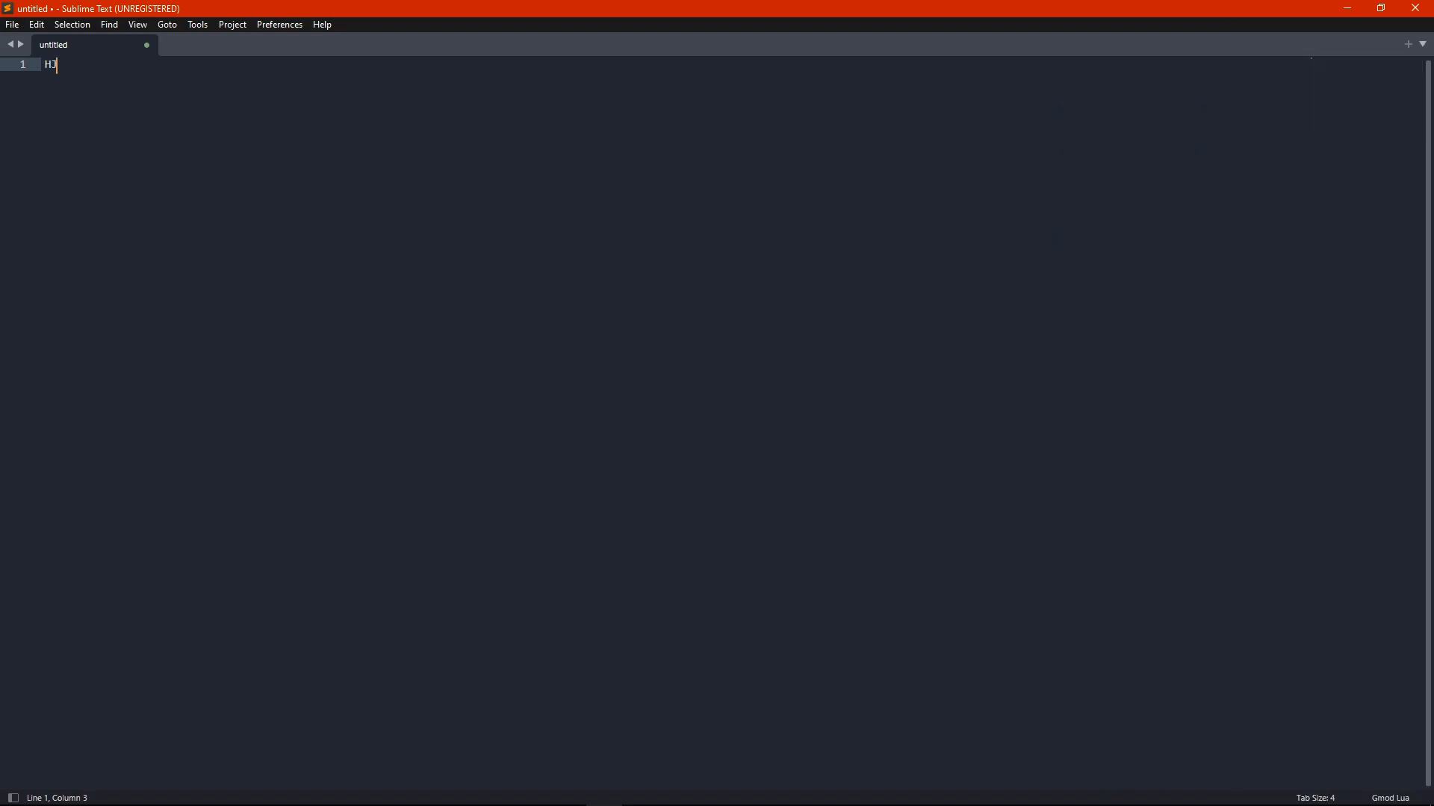
{"action": "type", "text": "UD"}
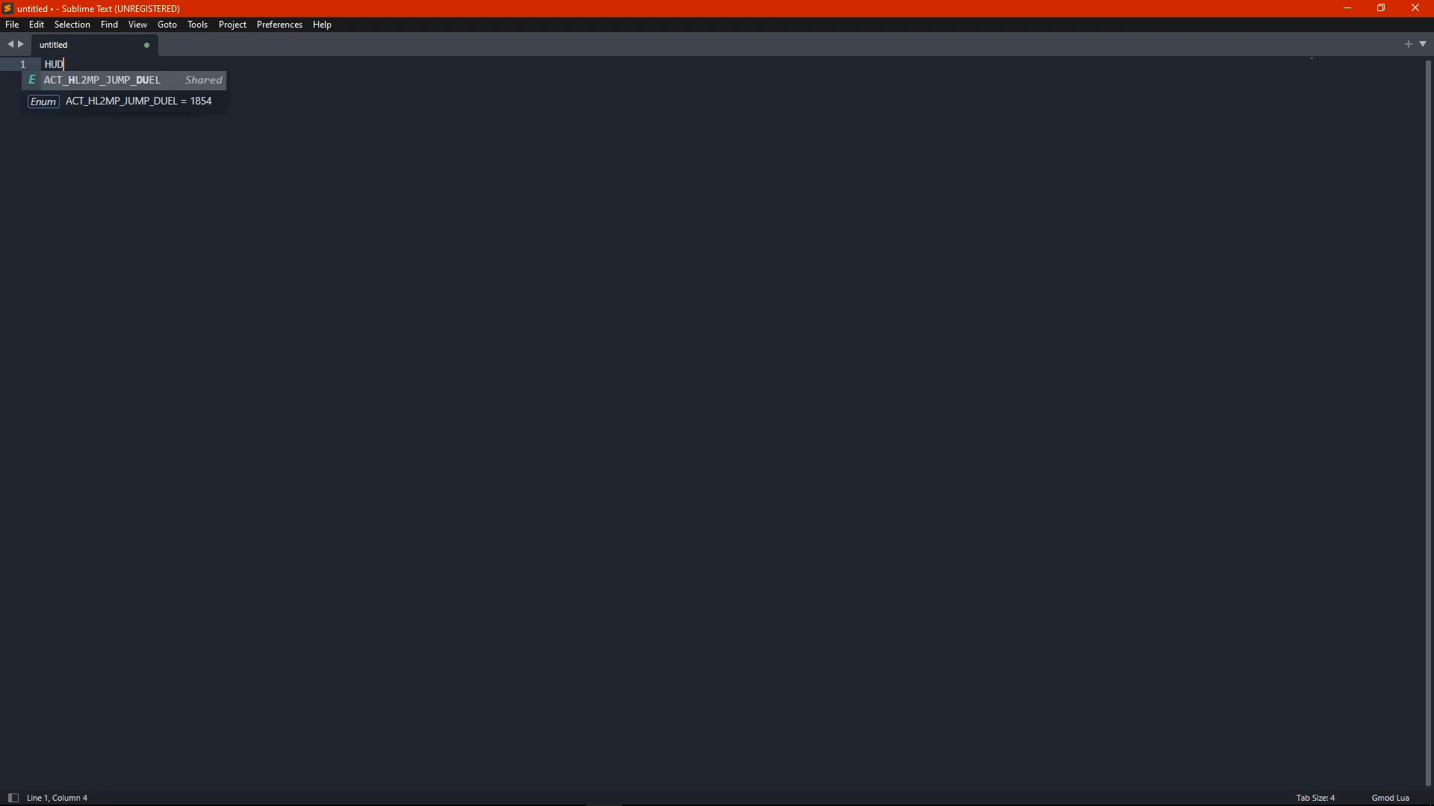